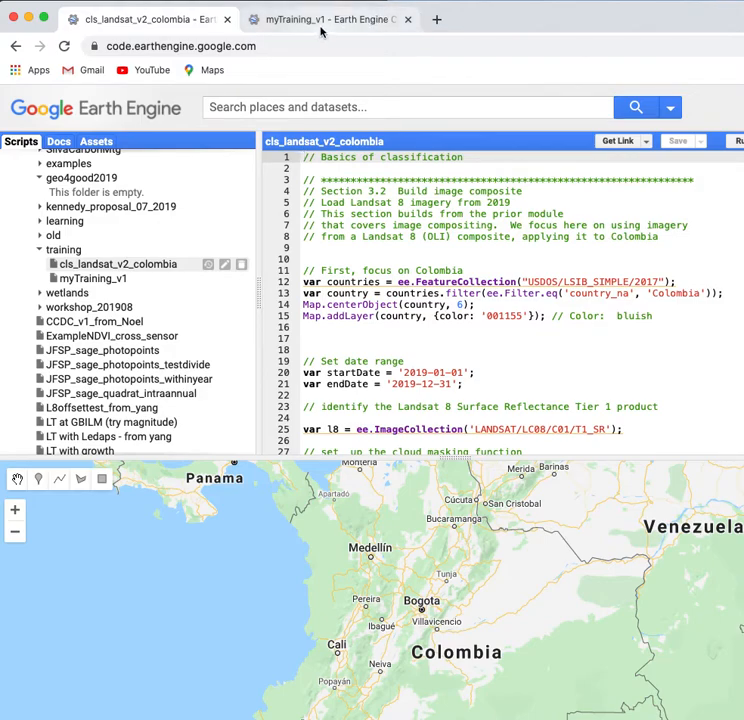
pyautogui.moveTo(324, 20)
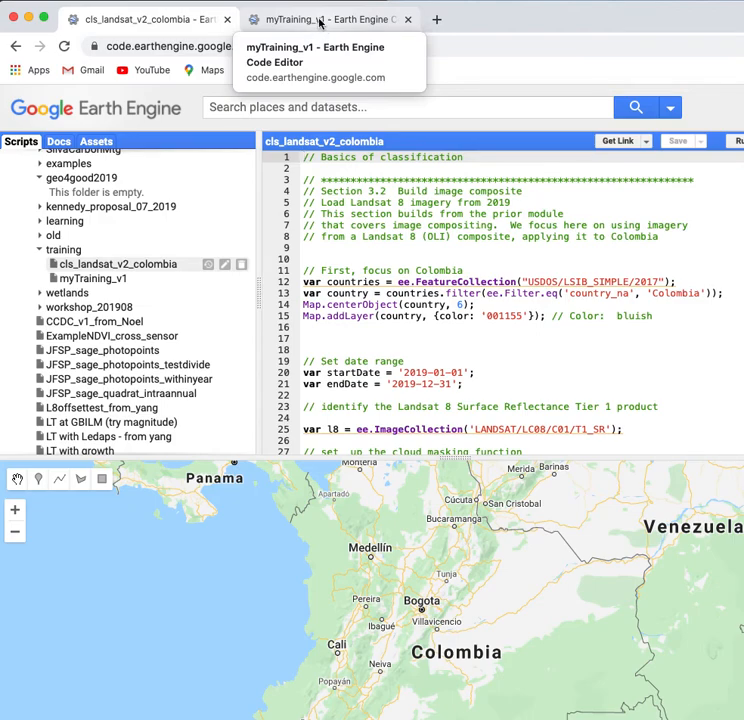
# Step: Switch between the myTraining_v1 script and the cls_landsat_v2_colombia reference script, ending on myTraining_v1
pyautogui.click(330, 20)
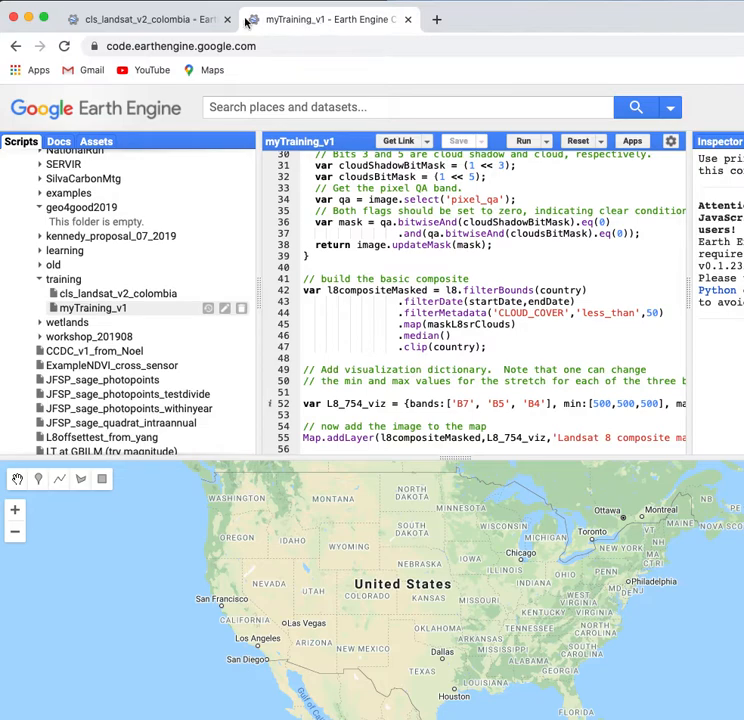
pyautogui.click(140, 20)
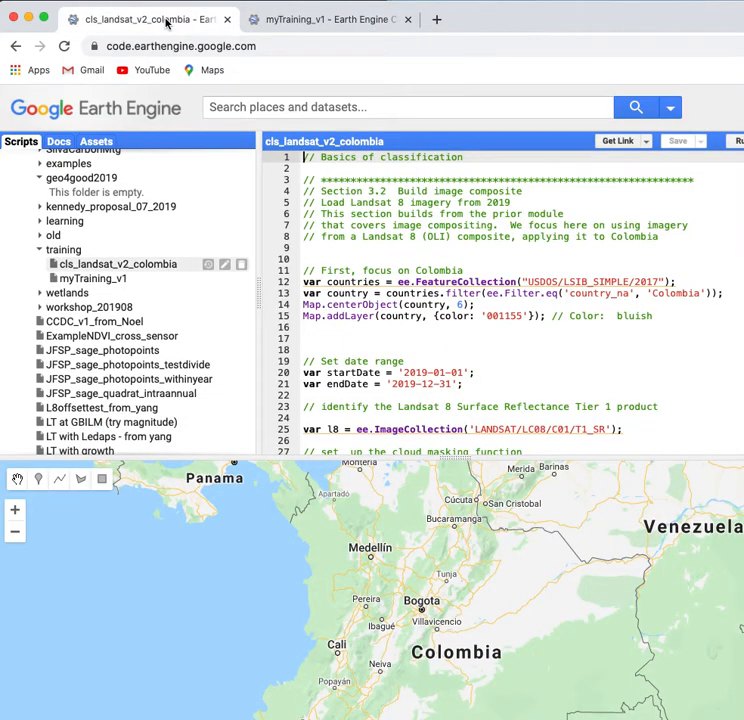
pyautogui.moveTo(330, 20)
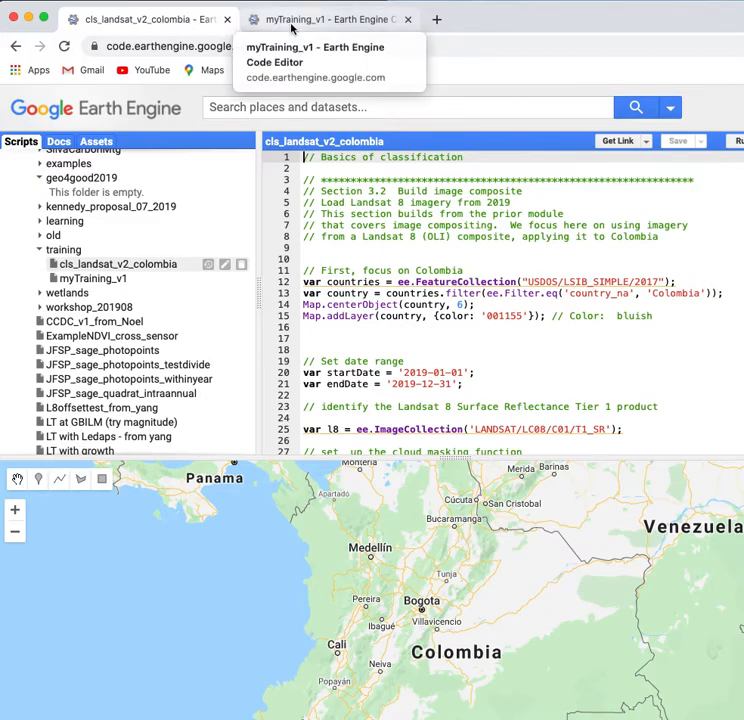
pyautogui.click(330, 20)
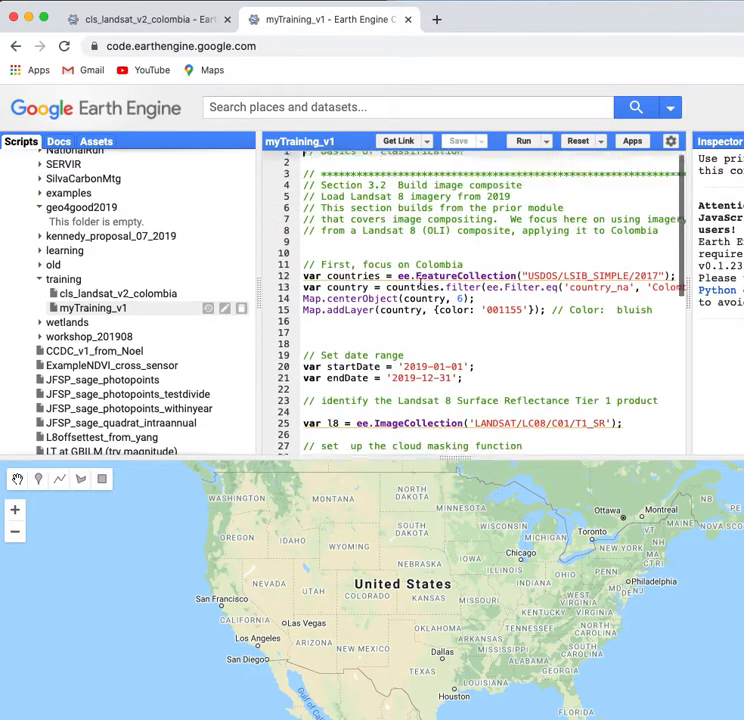
# Step: Reach the bottom of myTraining_v1 and return to the cls_landsat_v2_colombia reference script
pyautogui.scroll(-3)
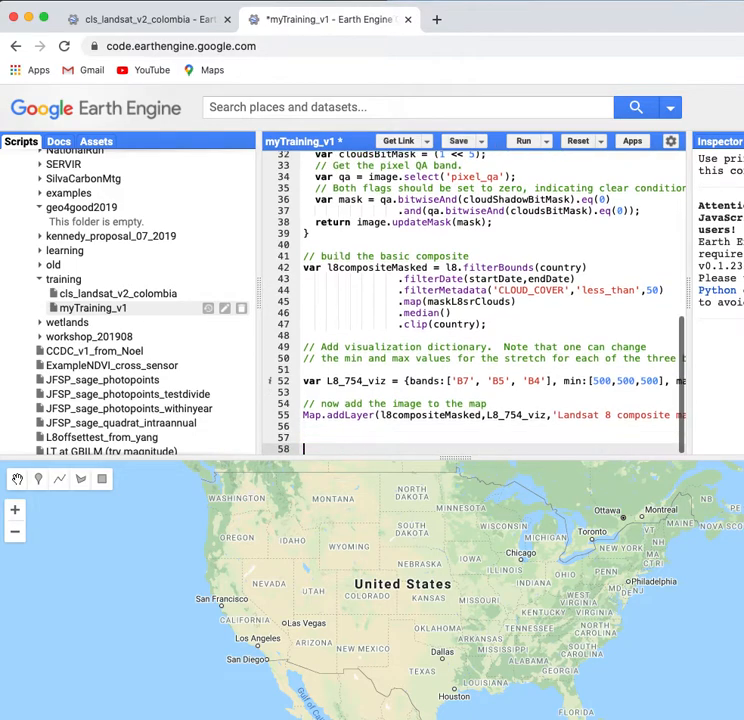
pyautogui.scroll(-3)
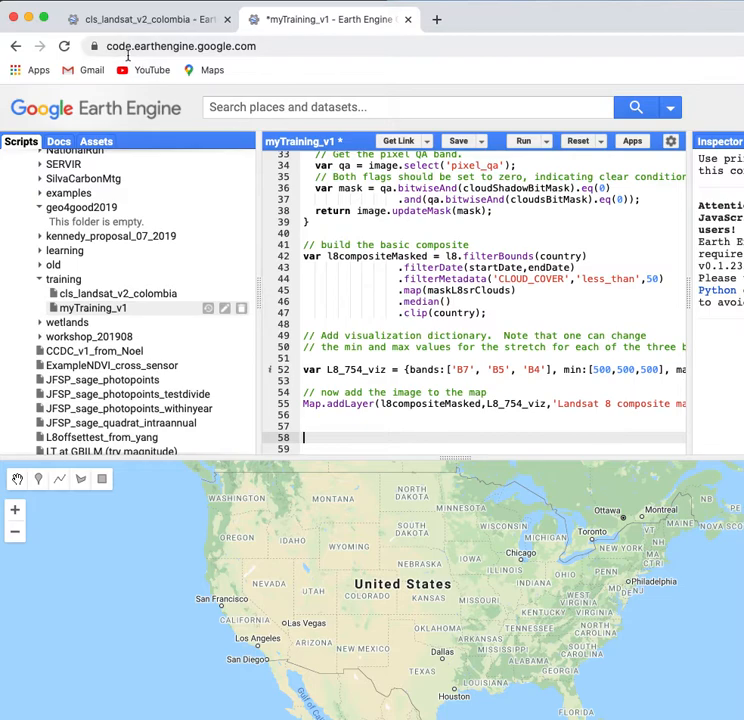
pyautogui.click(150, 18)
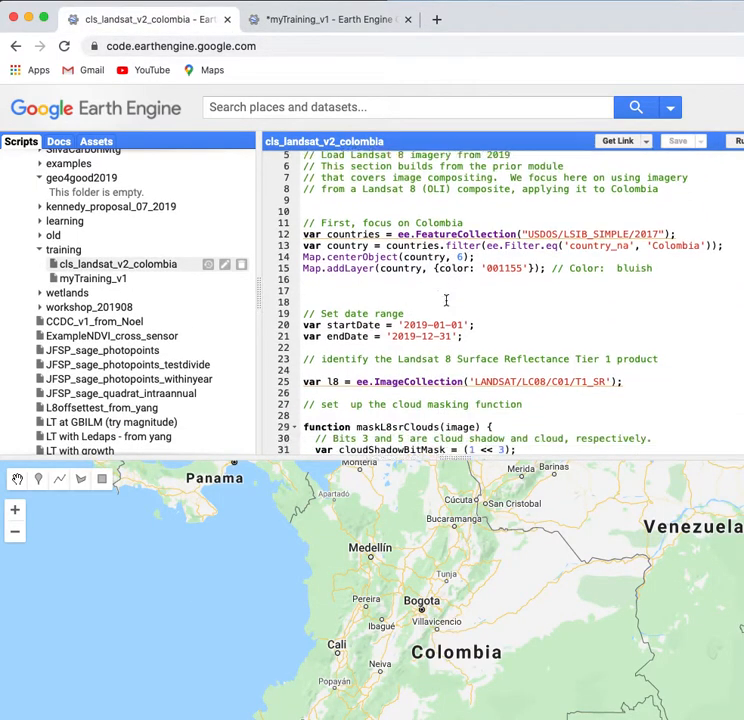
# Step: Scroll the reference script to its Section 3.3 training-point code and Map.addLayer line
pyautogui.scroll(-3)
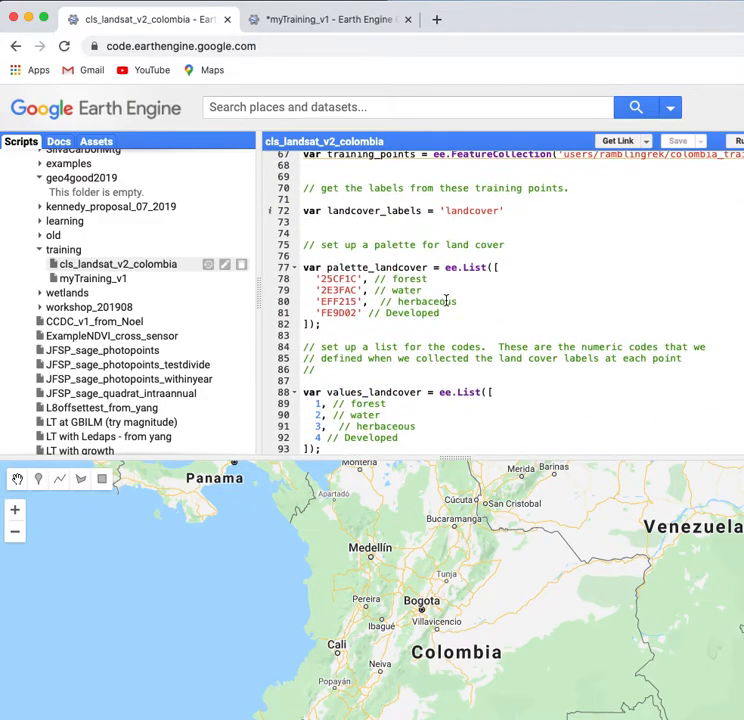
pyautogui.scroll(-3)
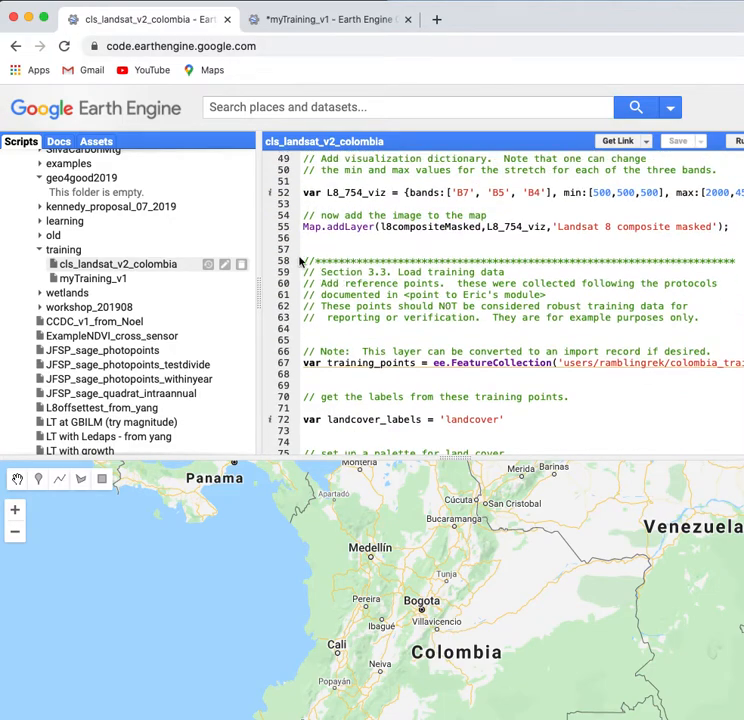
pyautogui.scroll(-3)
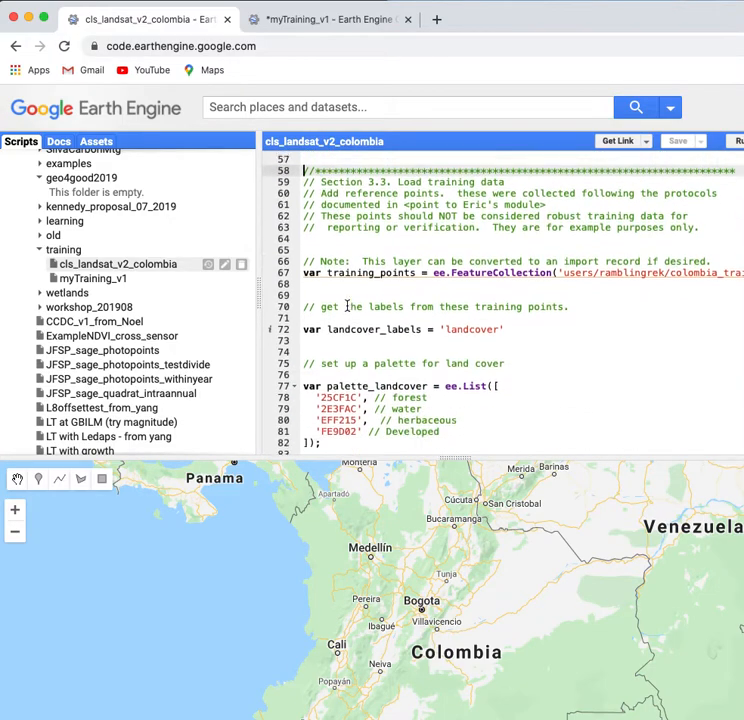
pyautogui.scroll(-3)
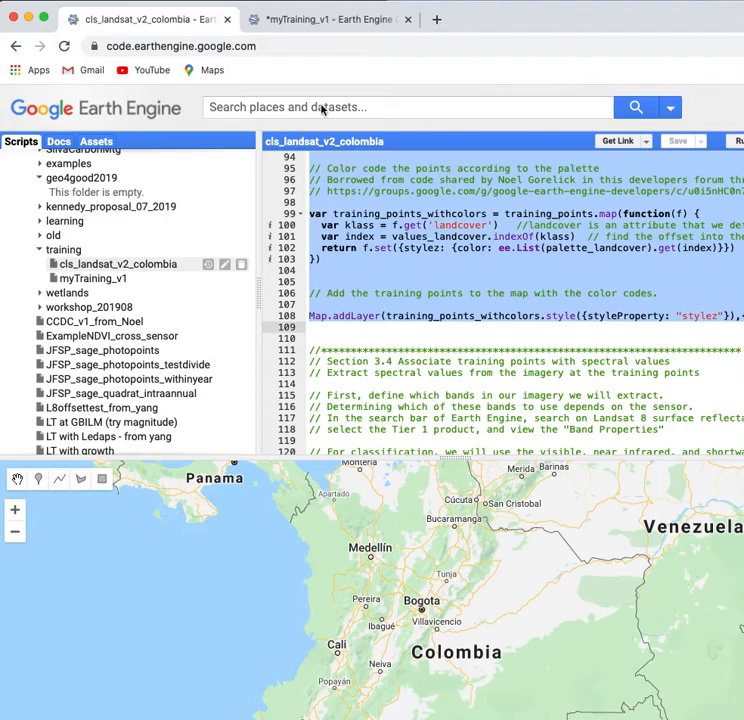
# Step: Save myTraining_v1 with the pasted Section 3.3 training-point palette and map-layer code
pyautogui.click(328, 20)
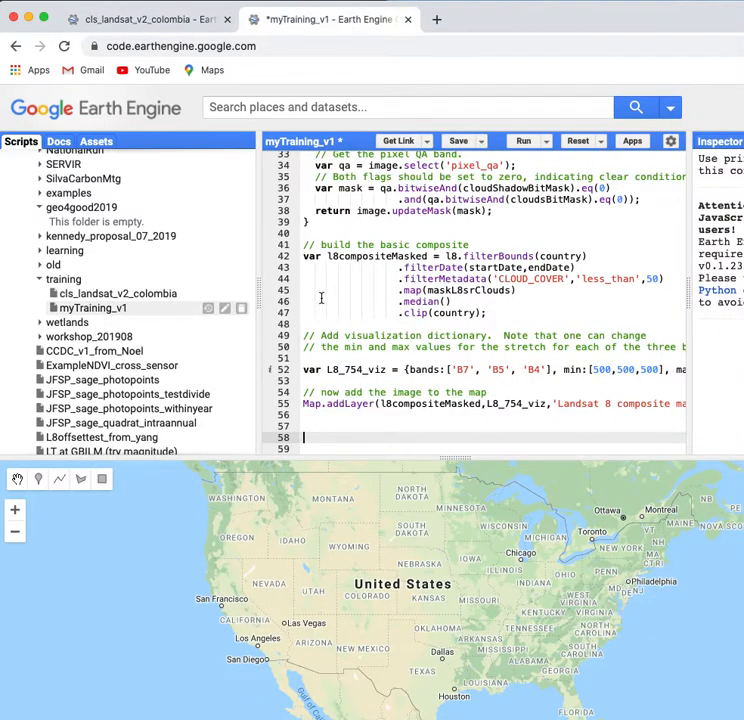
pyautogui.scroll(-3)
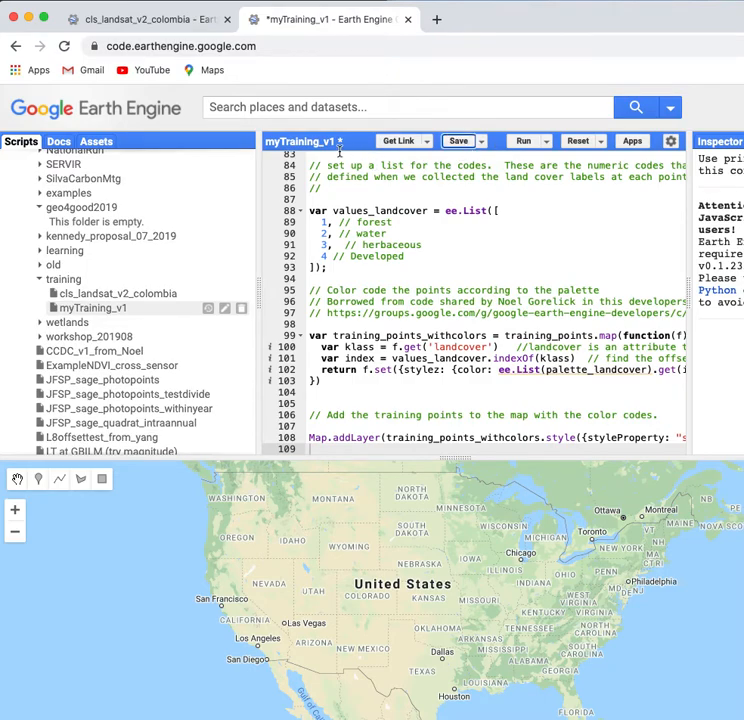
pyautogui.click(458, 140)
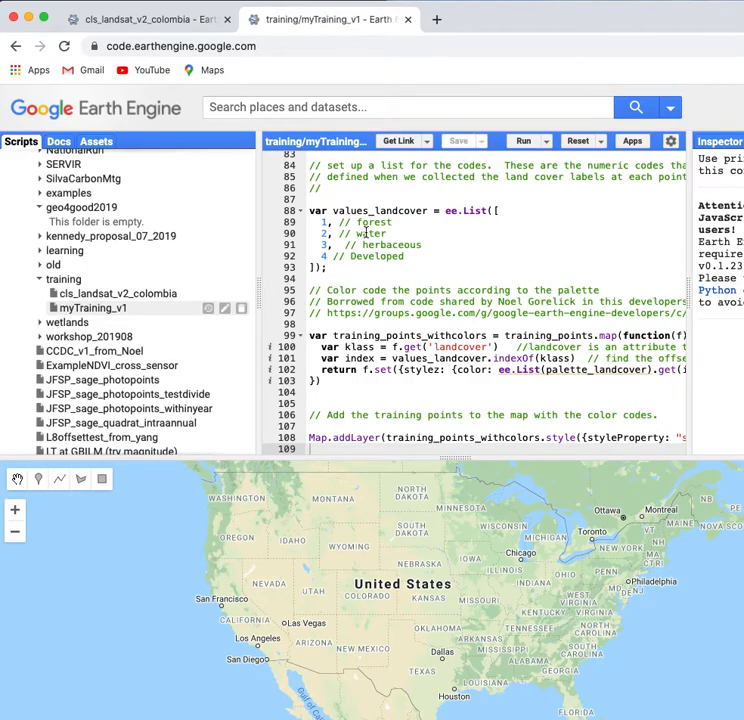
pyautogui.moveTo(468, 276)
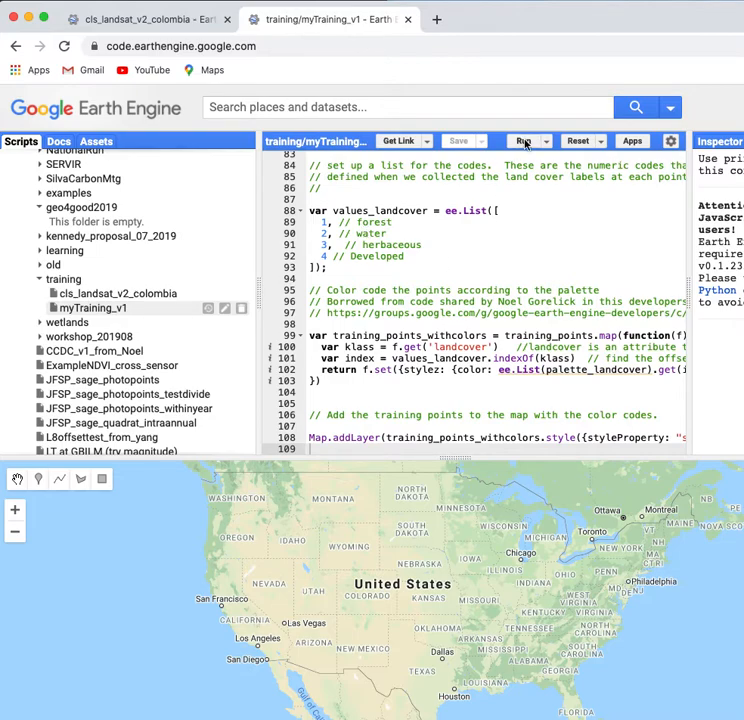
# Step: Run myTraining_v1 to display the Colombia layer with colour-coded training points on the map
pyautogui.click(528, 140)
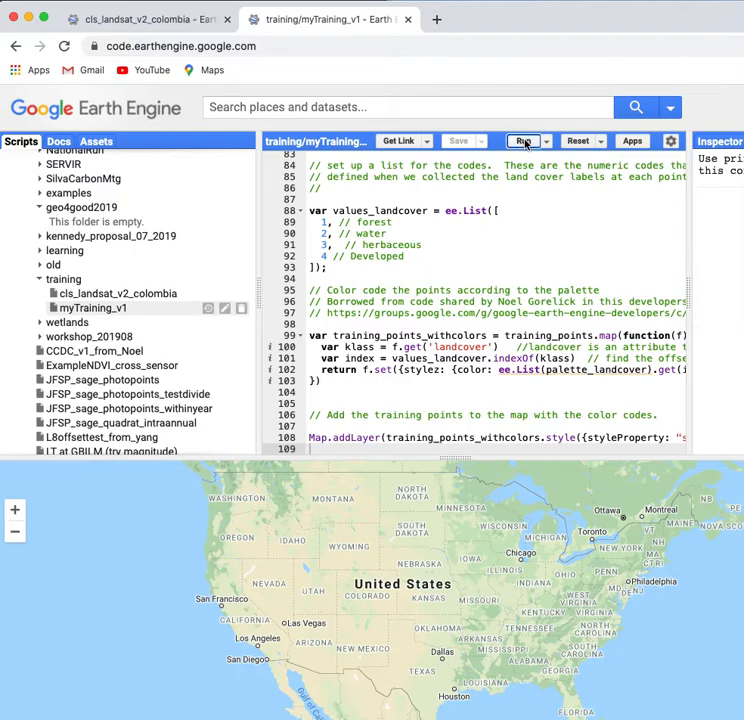
pyautogui.click(524, 140)
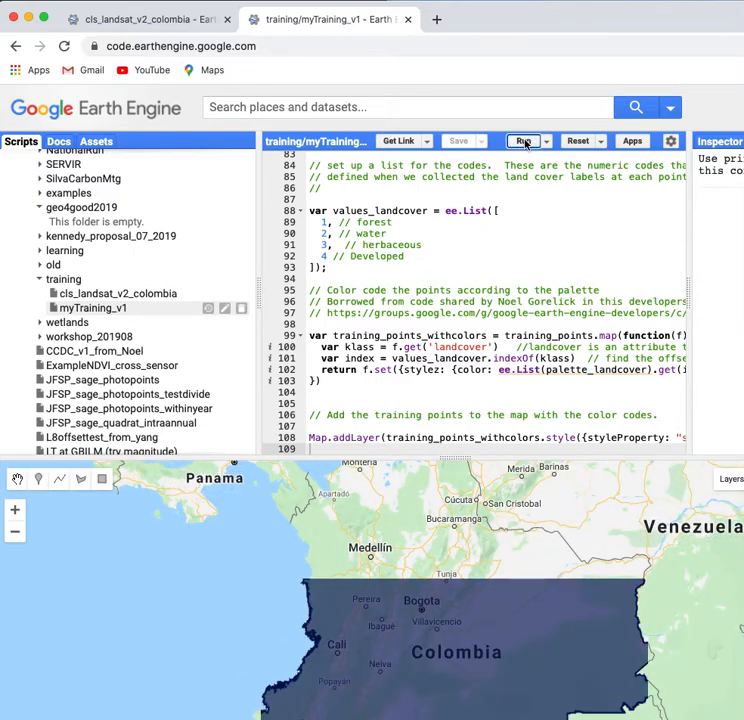
pyautogui.click(524, 140)
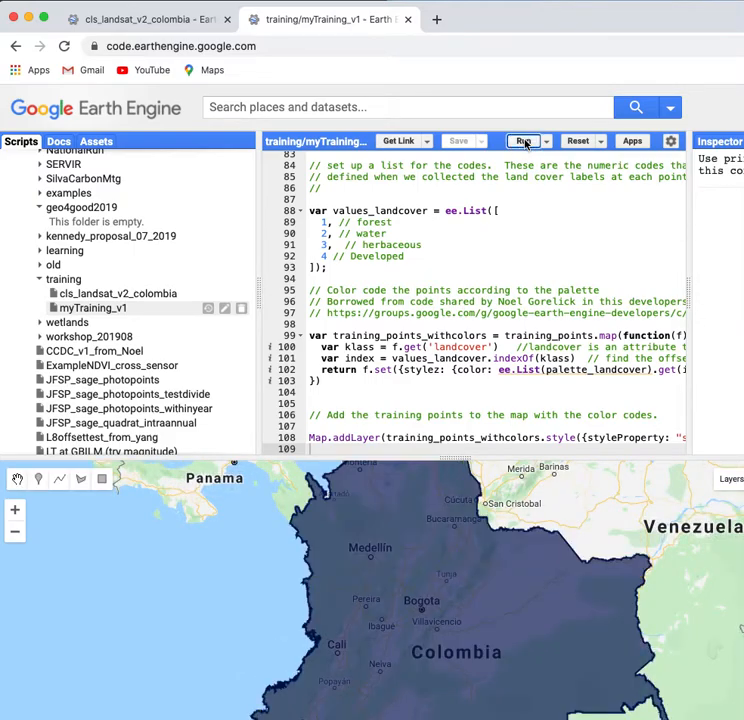
pyautogui.click(522, 140)
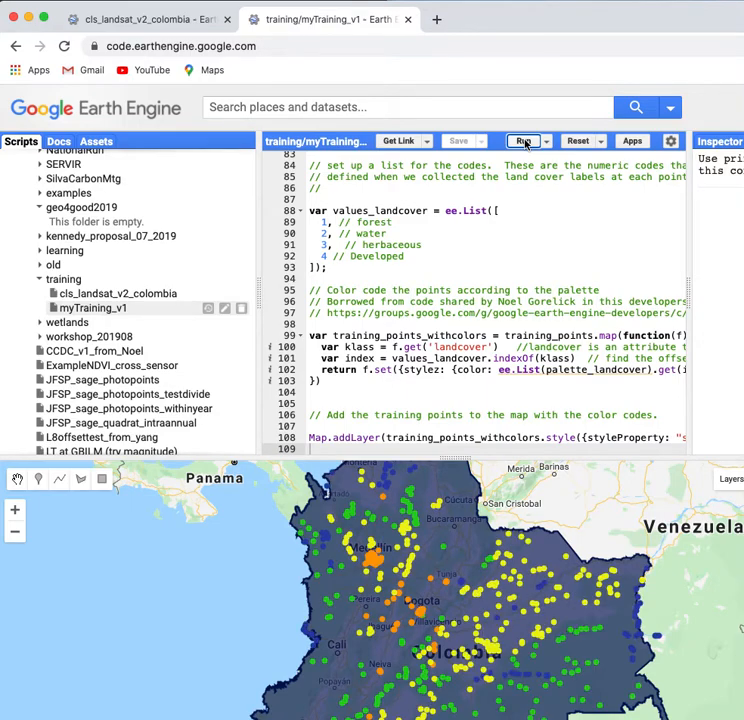